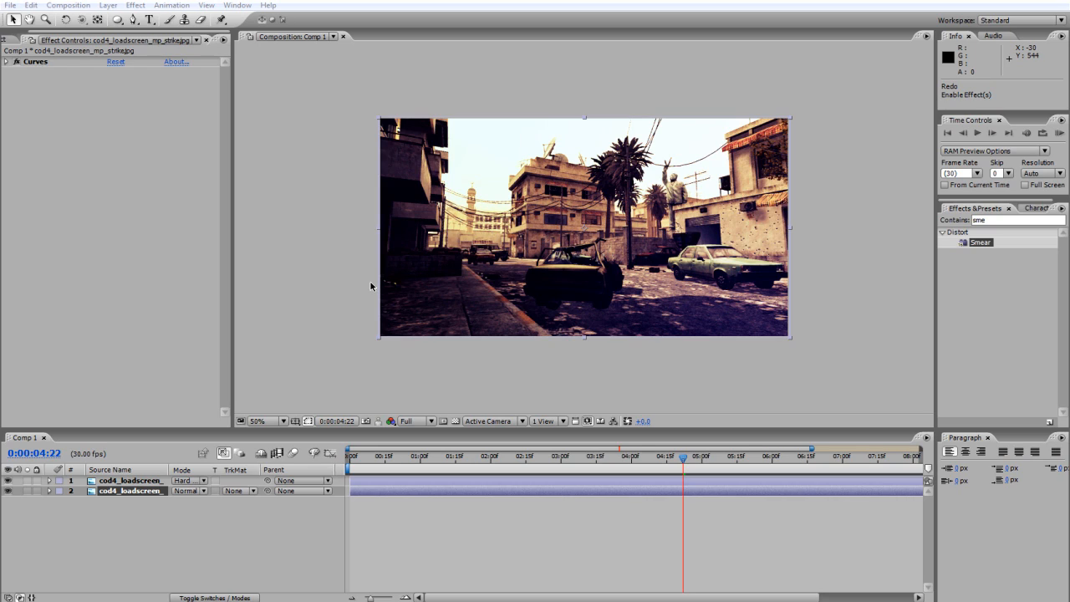
mouse_move(408, 352)
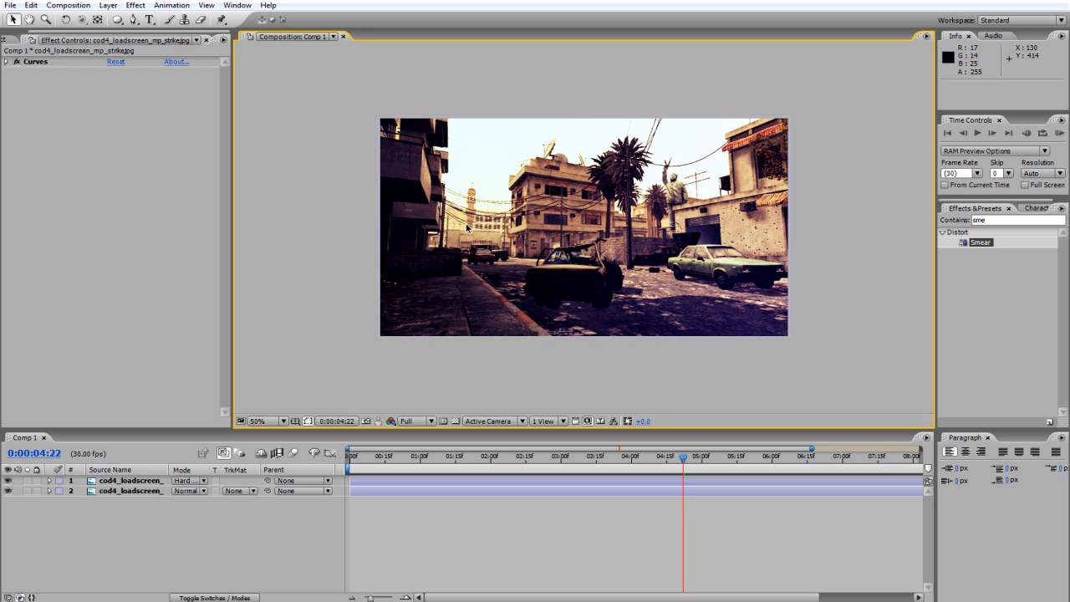
mouse_move(472, 305)
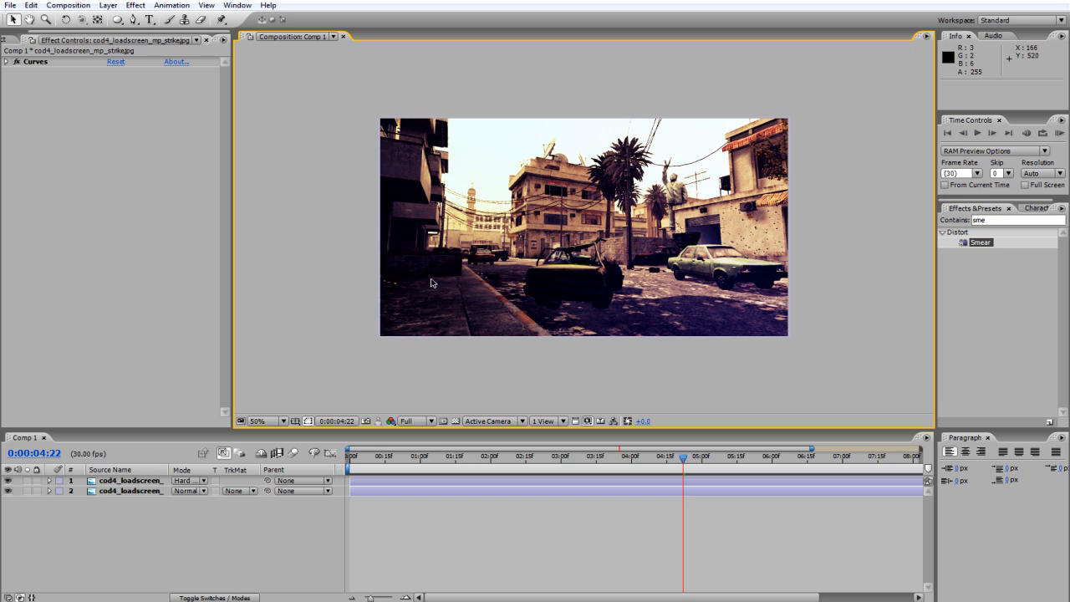
mouse_move(671, 135)
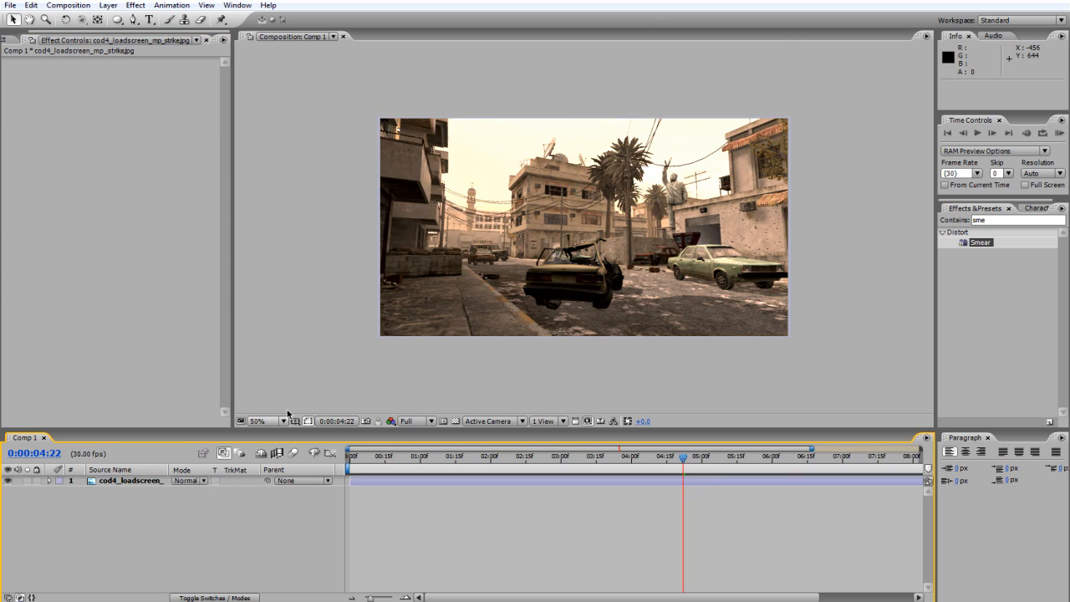
mouse_move(398, 365)
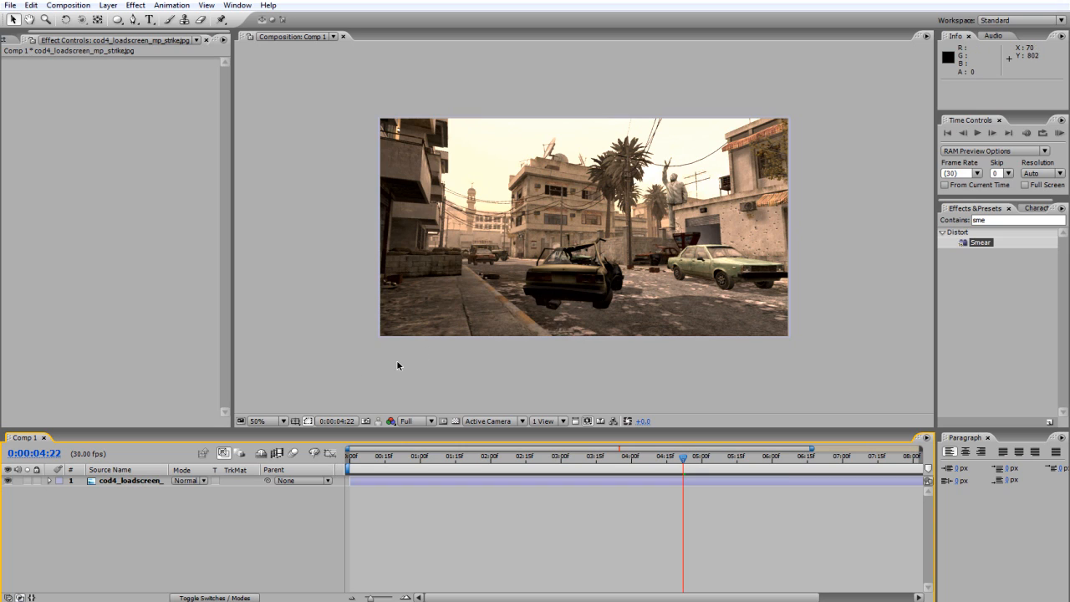
click(259, 421)
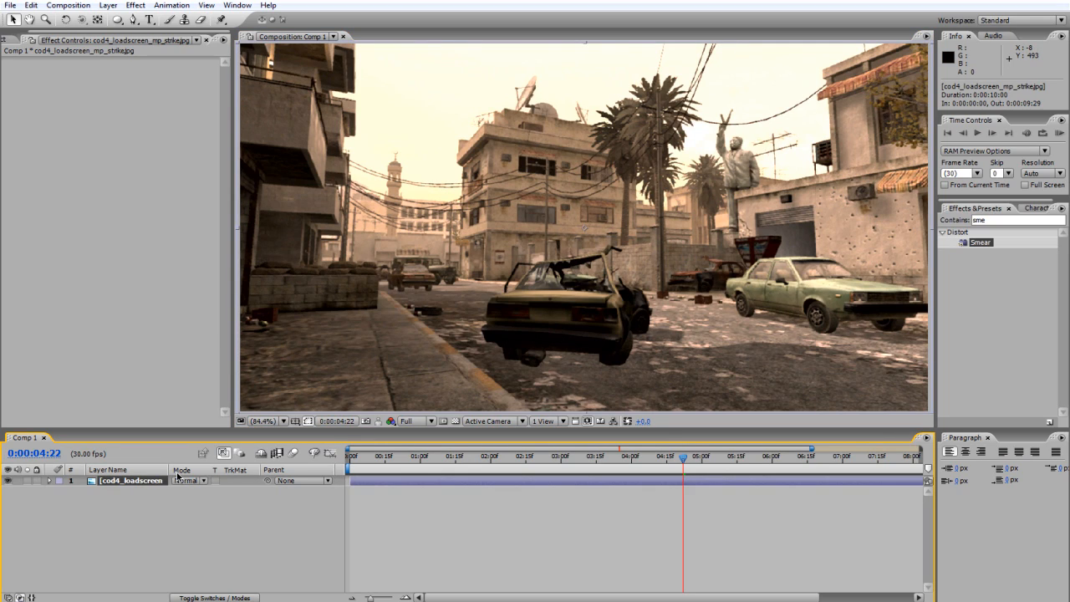
click(171, 5)
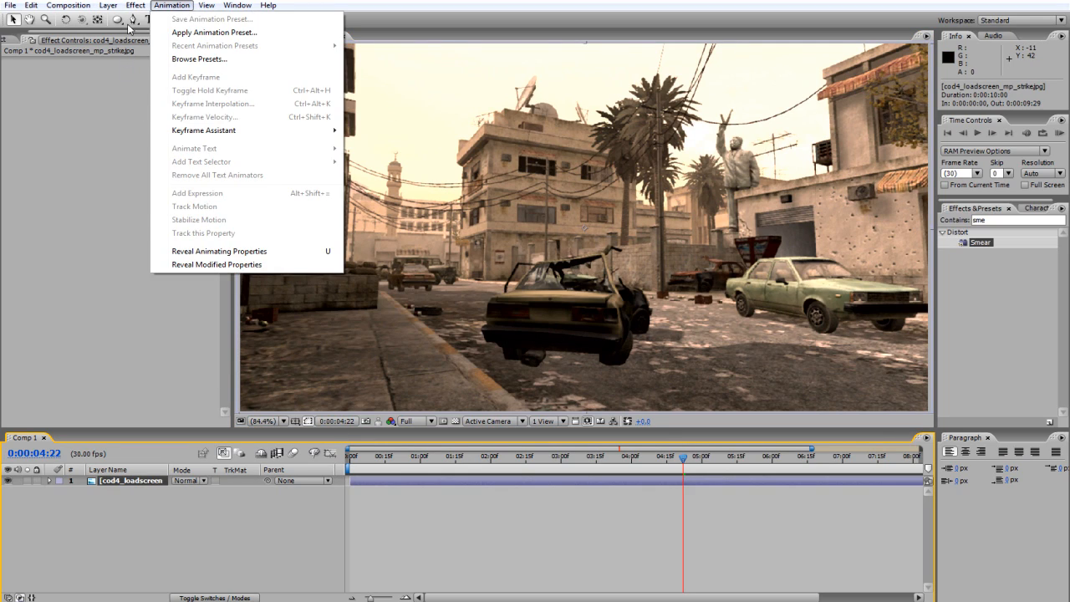
Apply a Curves effect to the screenshot and shape an S-curve on RGB for contrast.
click(134, 5)
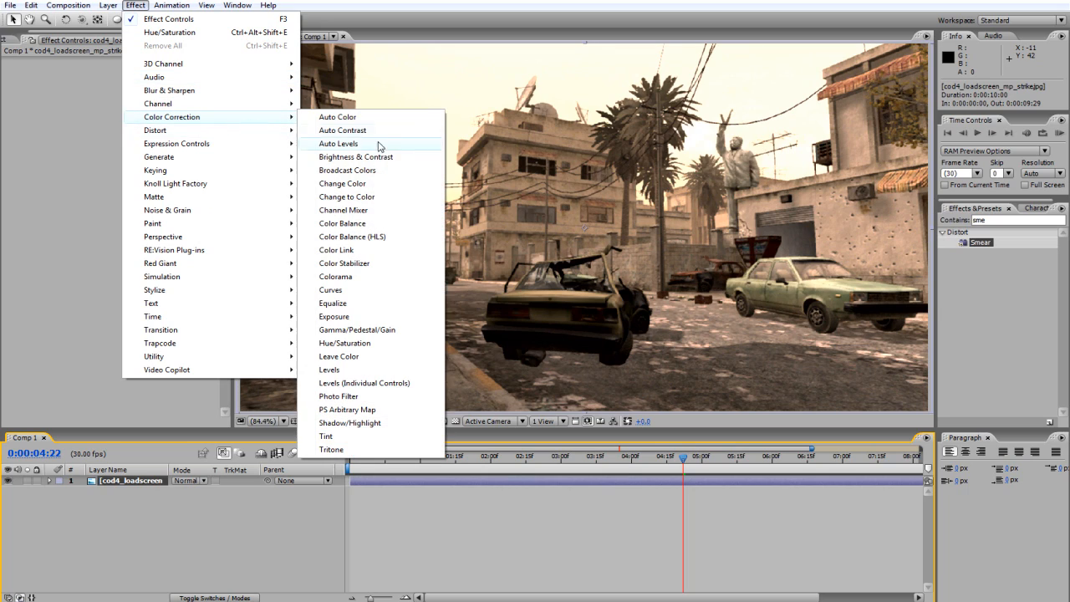
click(330, 289)
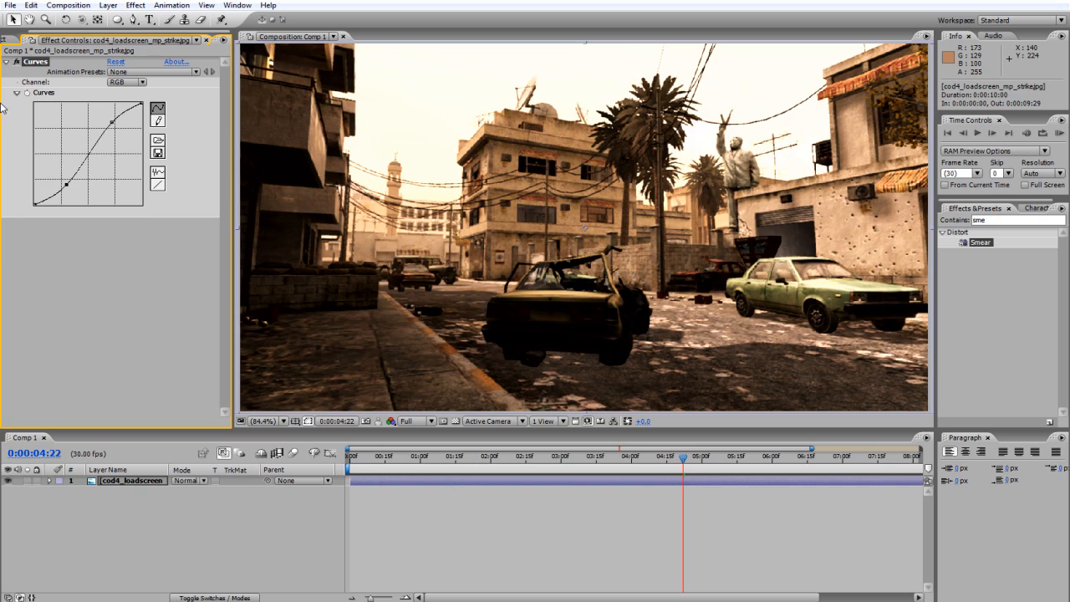
Reshape the Red channel curve, then the Green channel curve, cooling the colour balance.
click(126, 82)
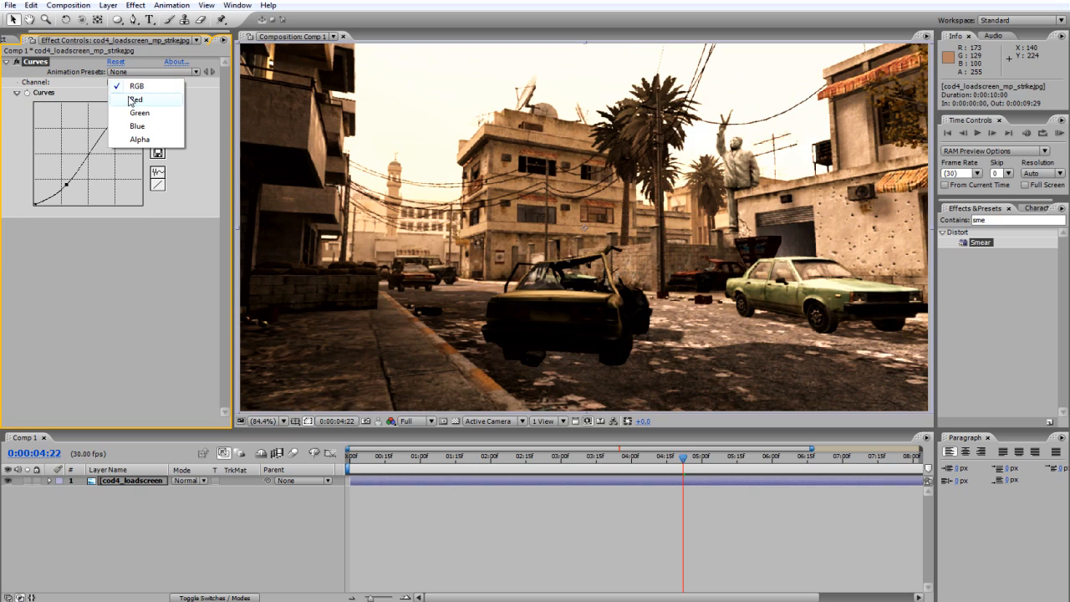
click(135, 99)
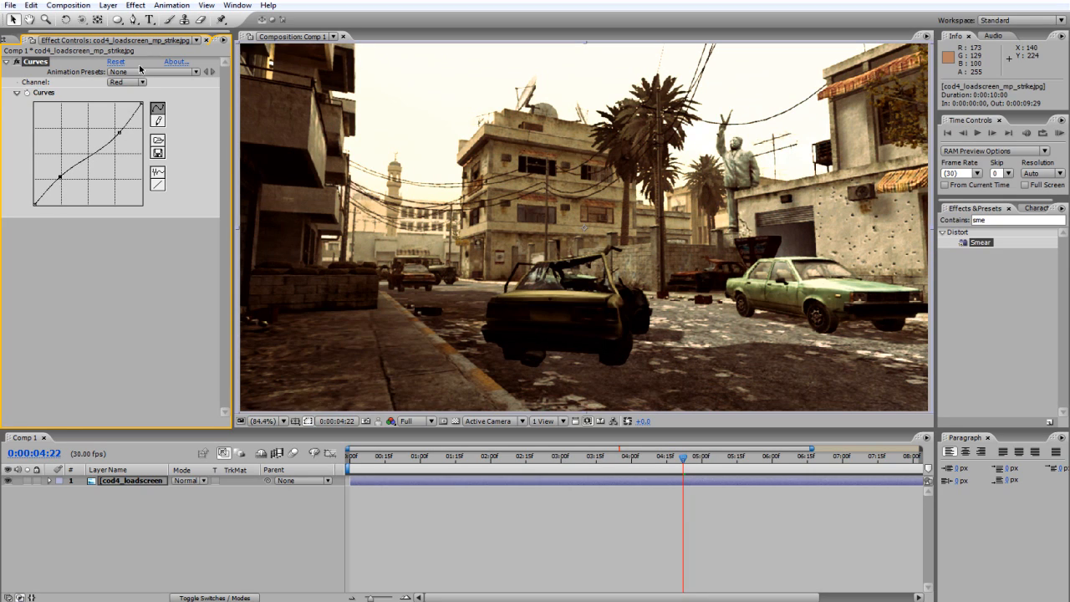
click(125, 82)
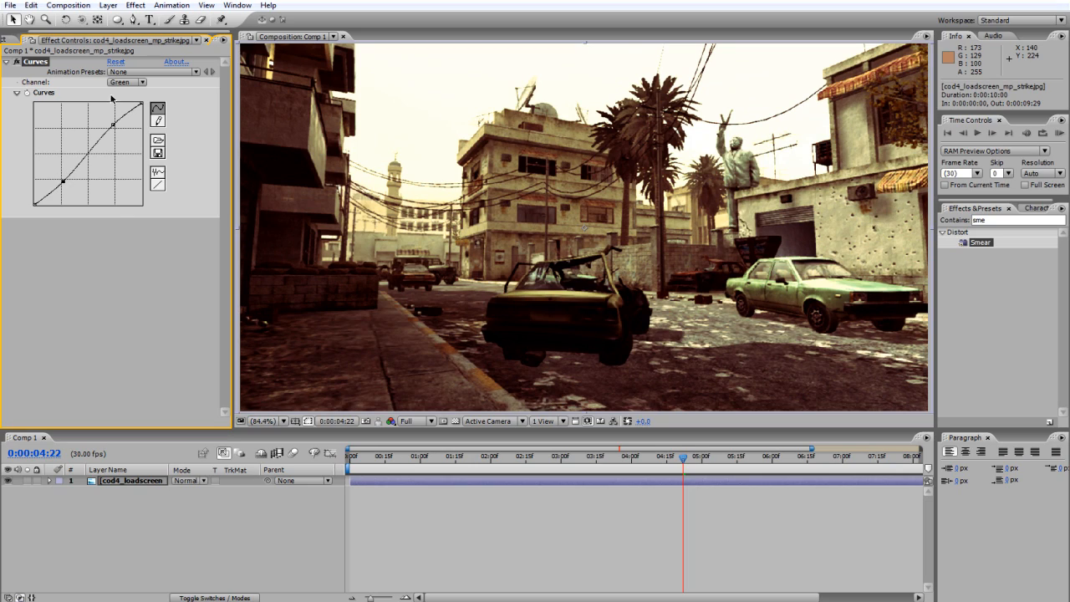
Pull the Blue channel curve down, reshape its shadows and ease it back for a warm cast.
click(126, 82)
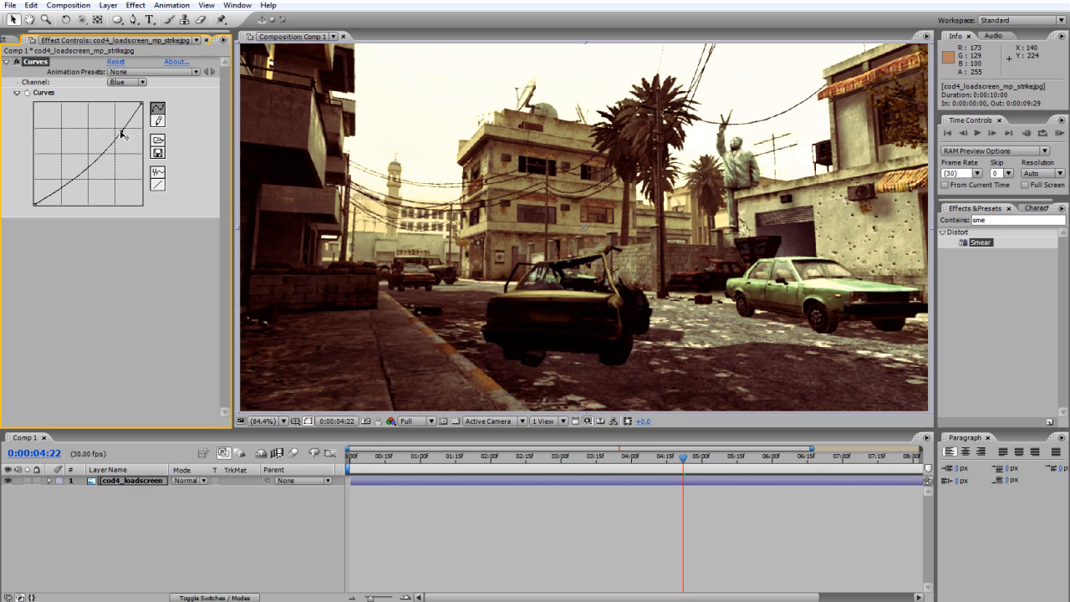
drag(121, 133, 63, 182)
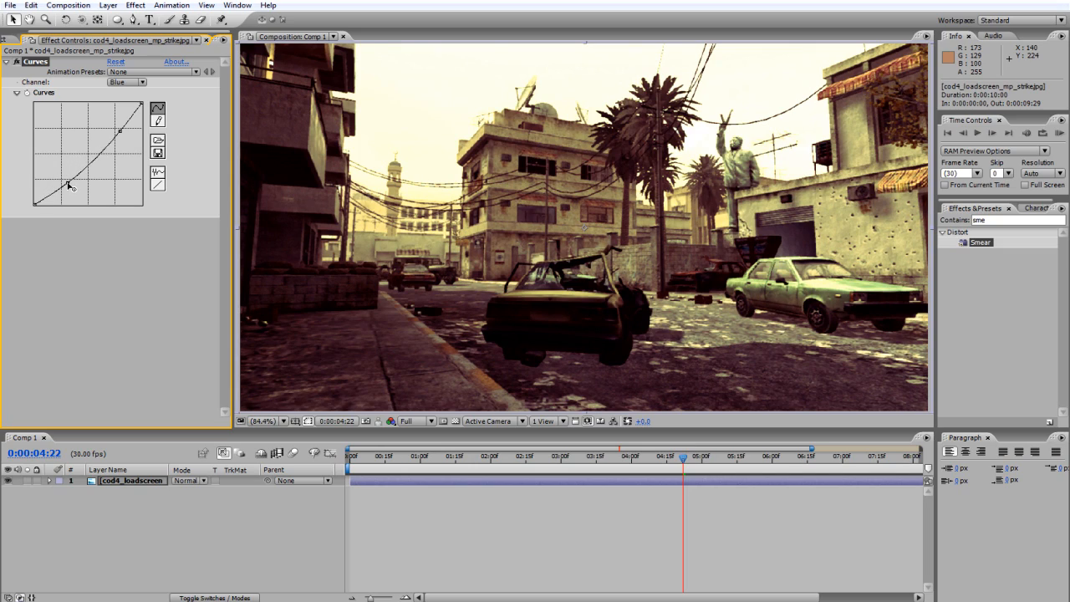
drag(70, 186, 60, 178)
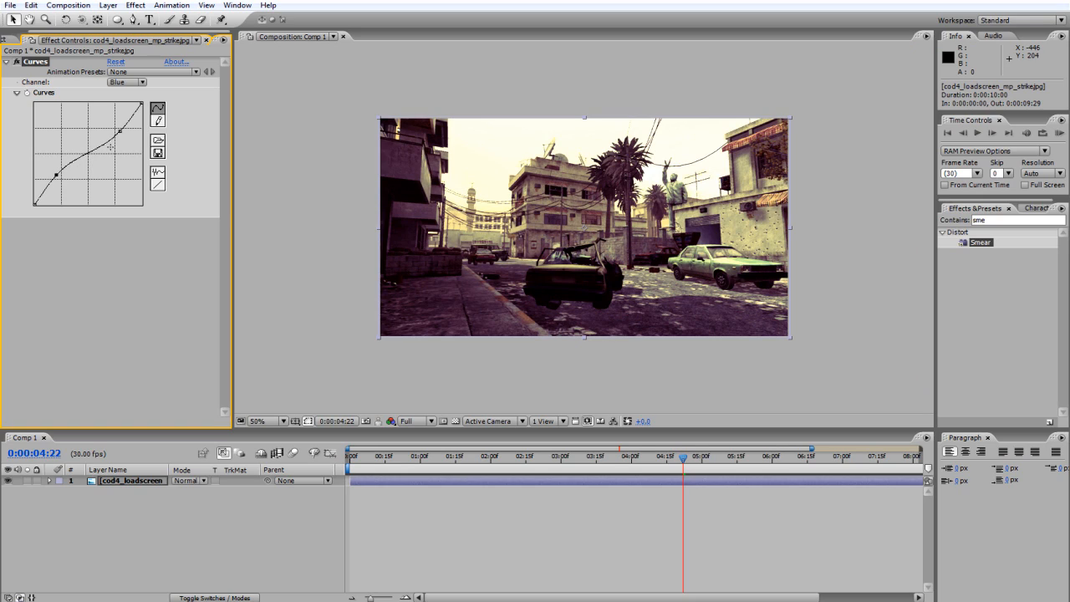
drag(119, 132, 113, 127)
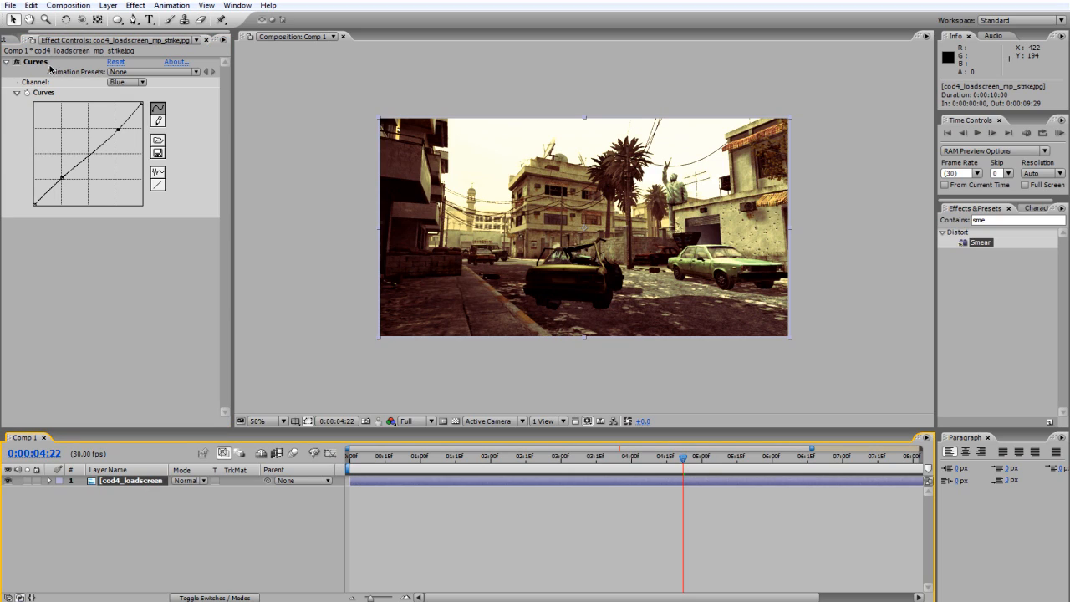
mouse_move(38, 575)
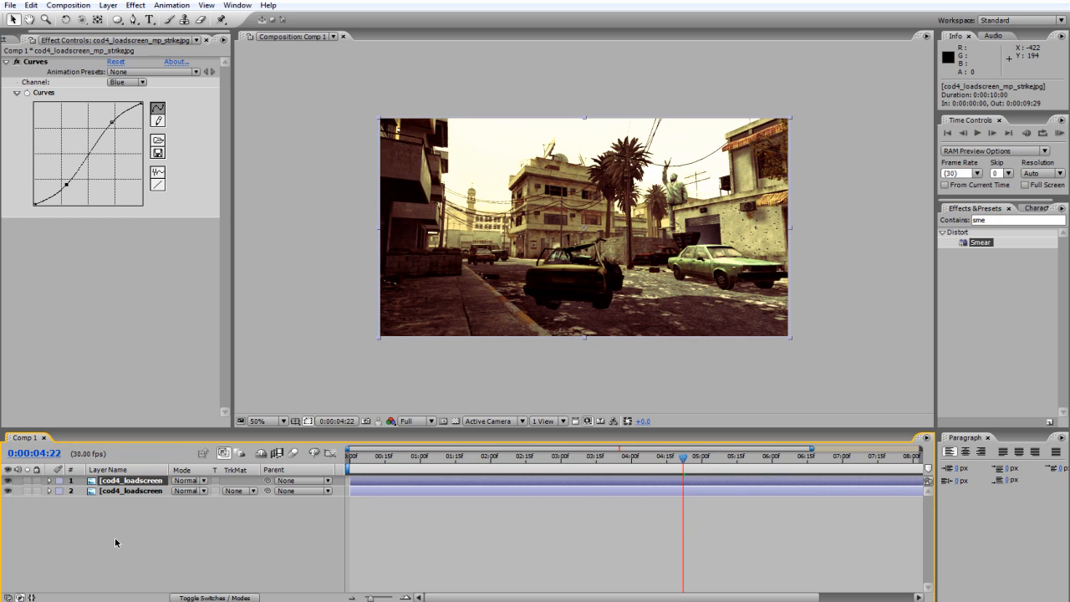
Apply Hue/Saturation to layer 1 with Master Saturation at -100 for black and white.
click(135, 5)
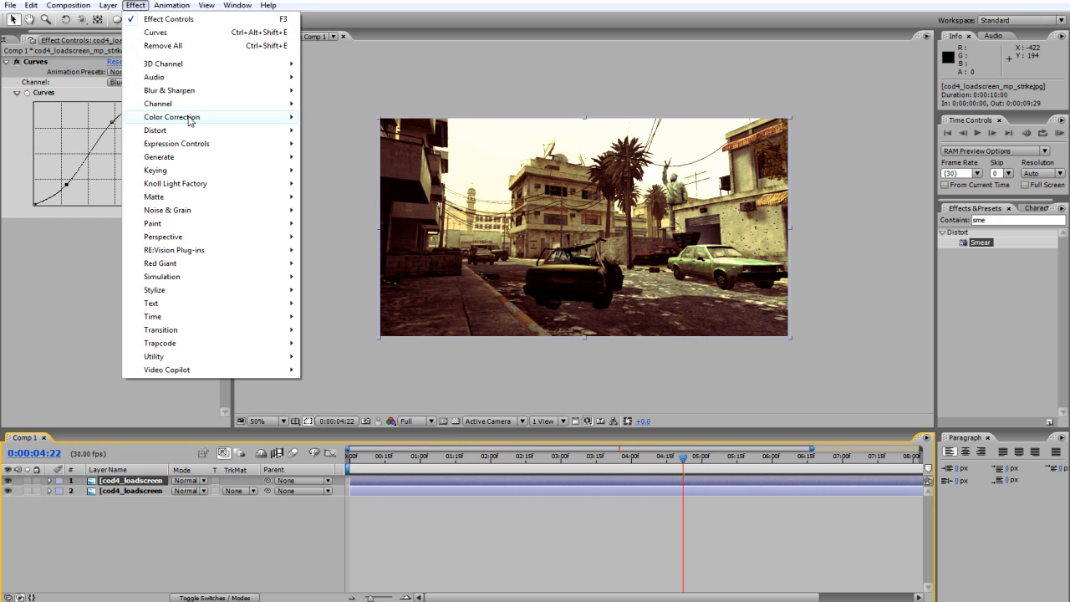
mouse_move(159, 157)
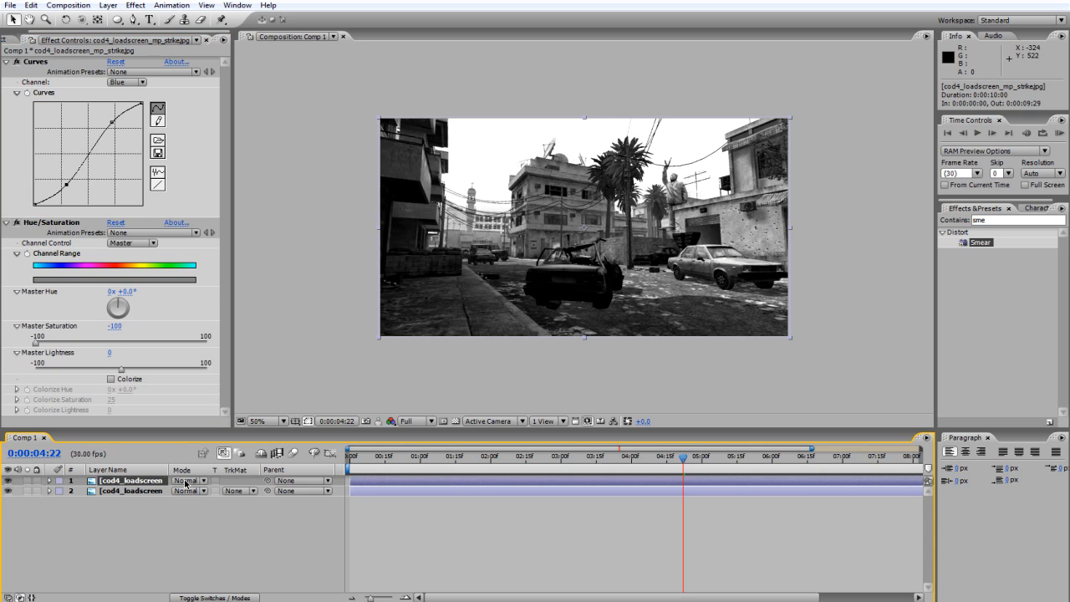
Set the top layer's mode to Hard Light and its opacity to 75%.
click(188, 479)
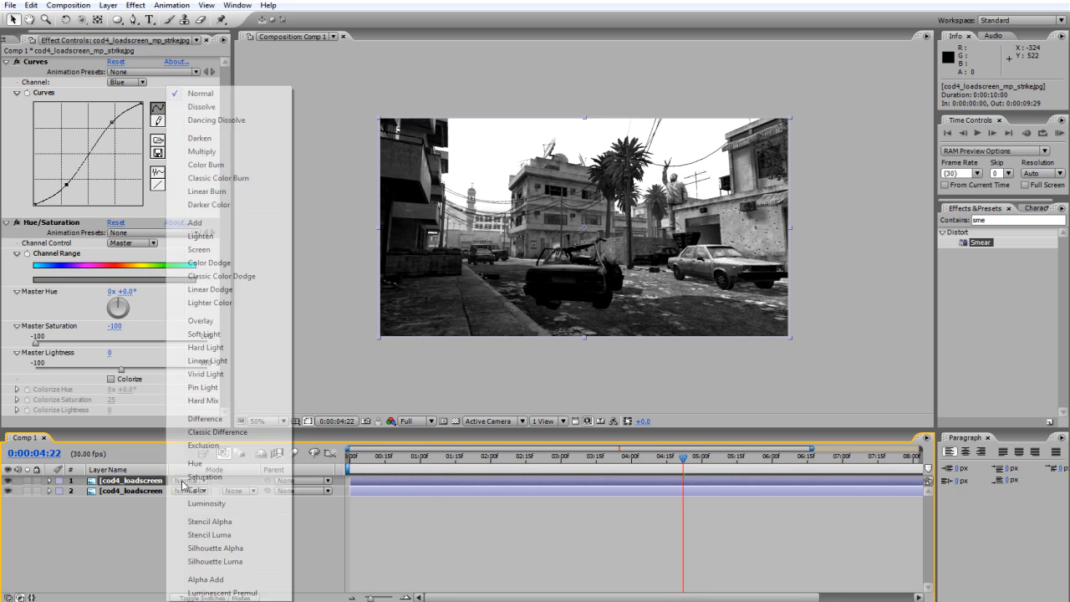
click(205, 347)
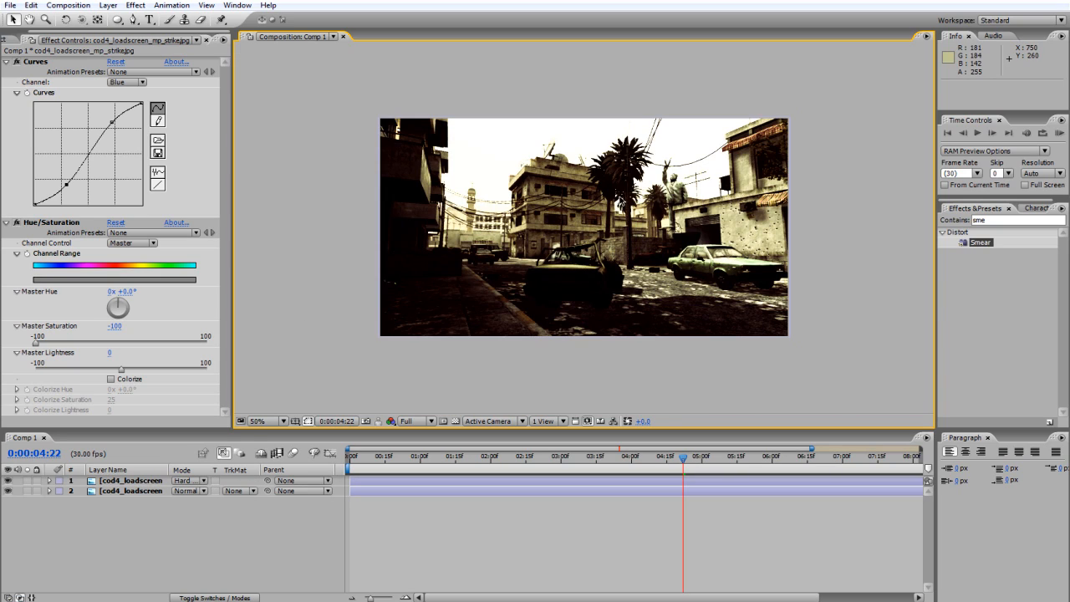
mouse_move(784, 116)
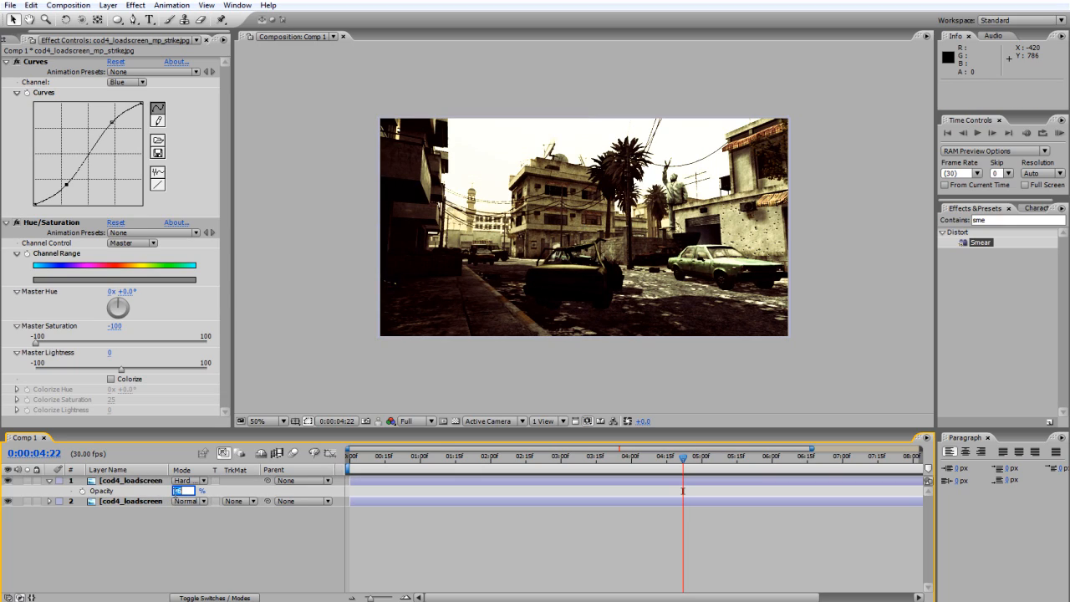
text(75)
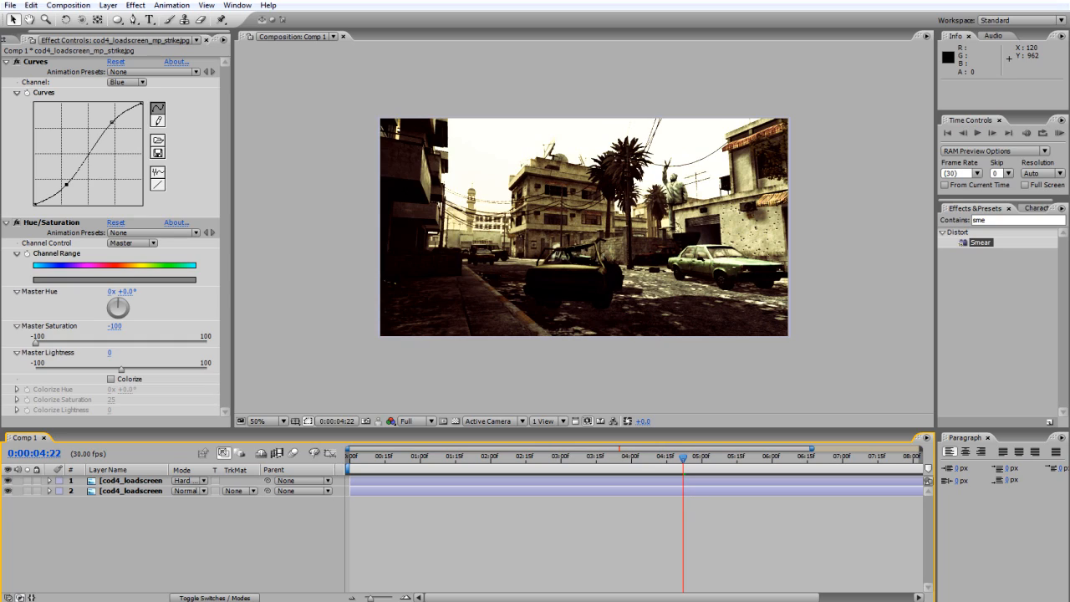
Apply a 4-Color Gradient to the top layer and reveal its Positions & Colors.
click(6, 61)
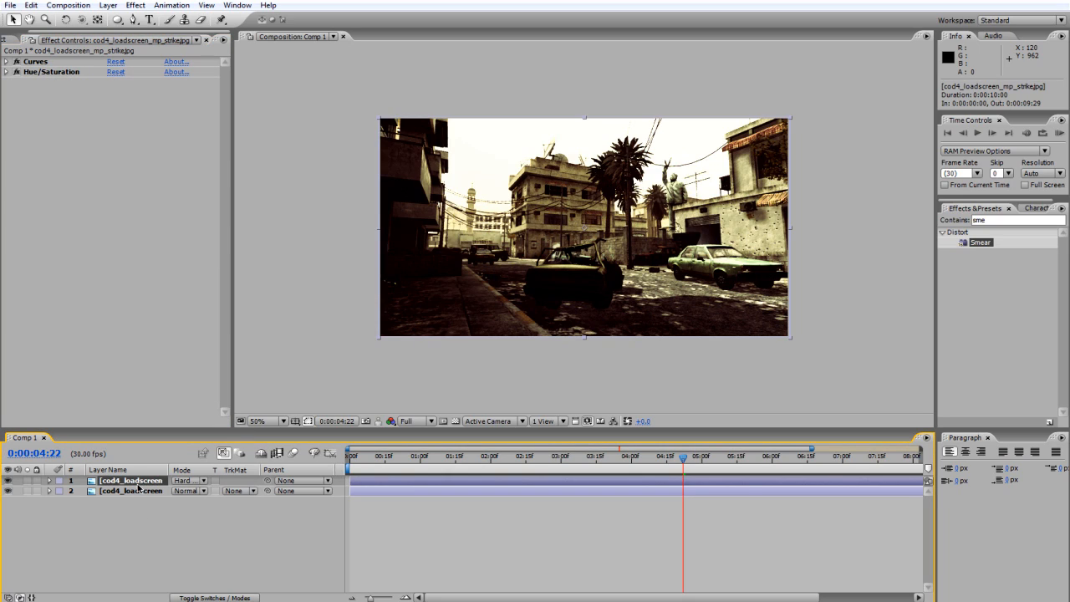
click(134, 5)
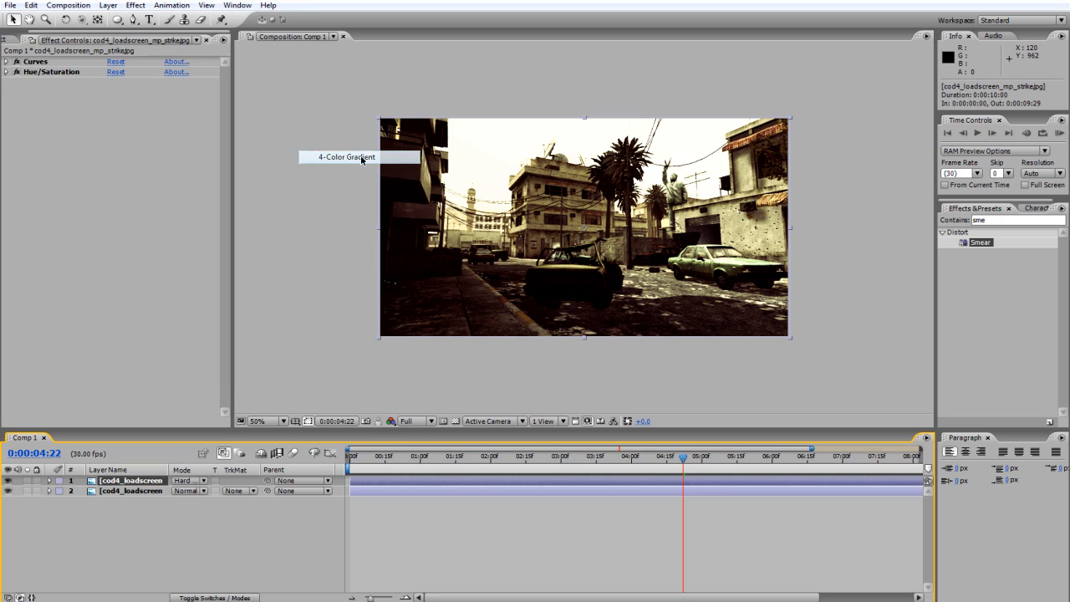
click(347, 157)
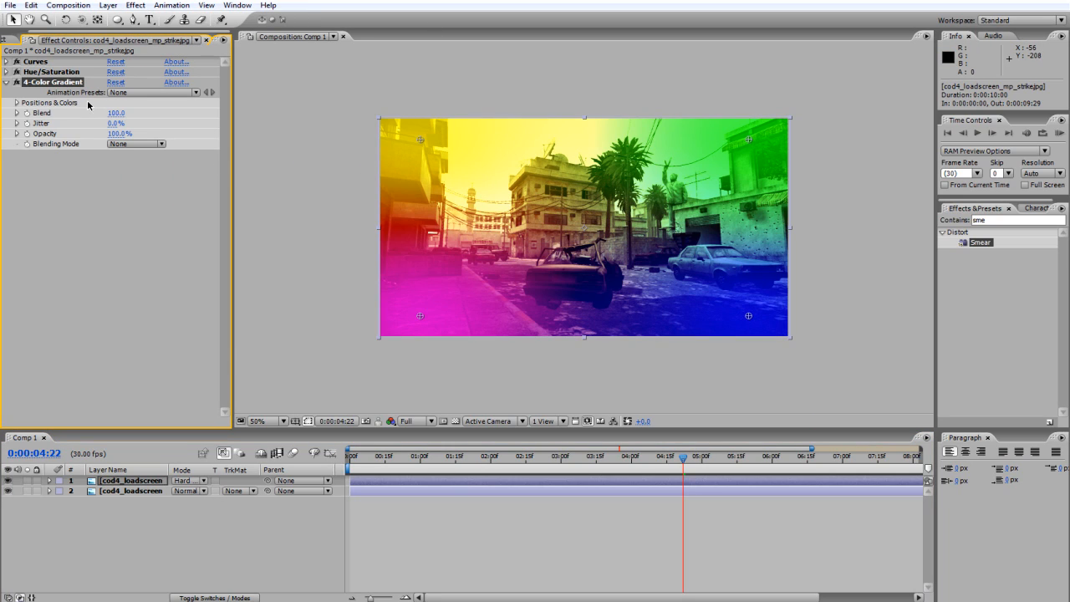
click(17, 102)
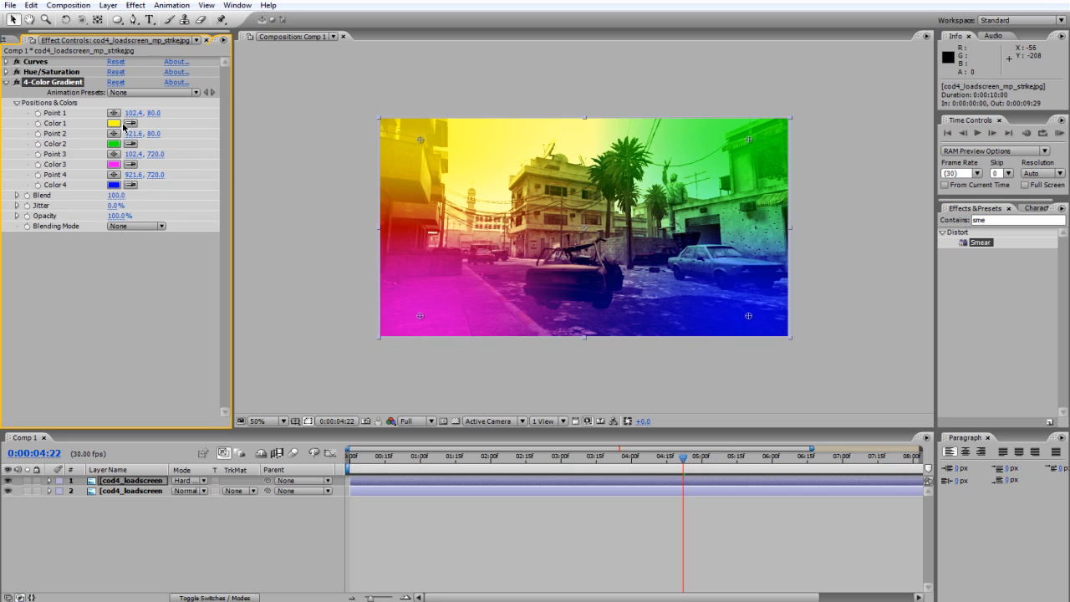
Set the gradient's Color 1 to teal and Color 2 to dark blue.
click(113, 123)
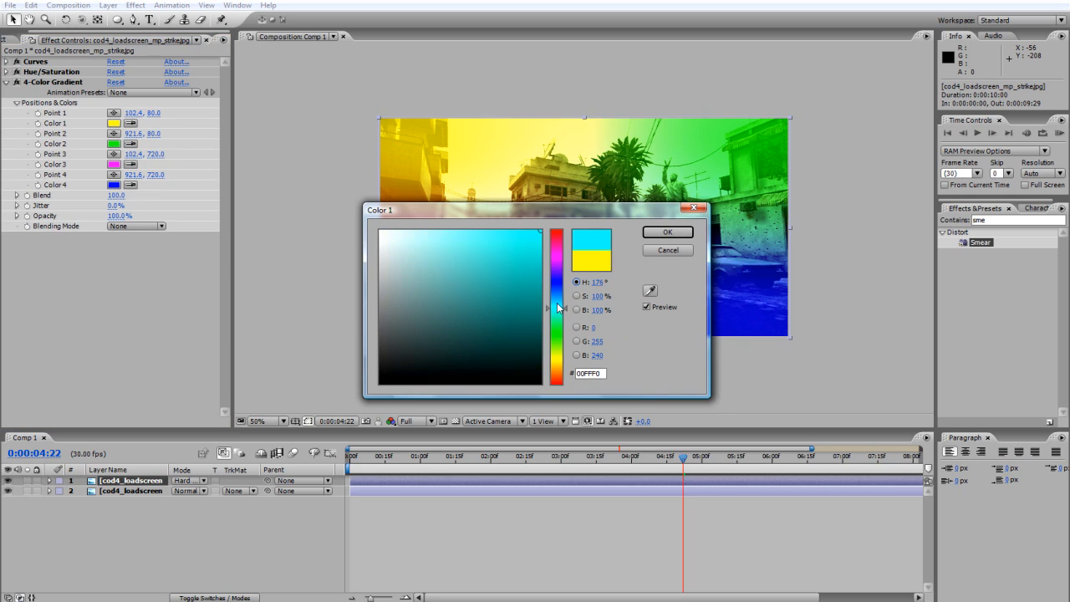
click(667, 231)
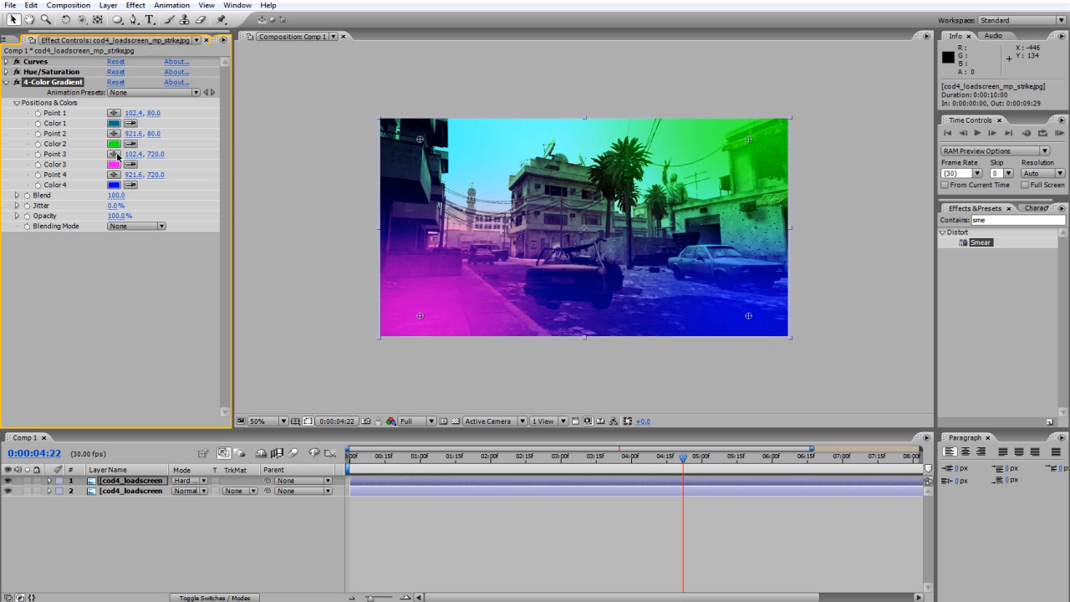
click(114, 143)
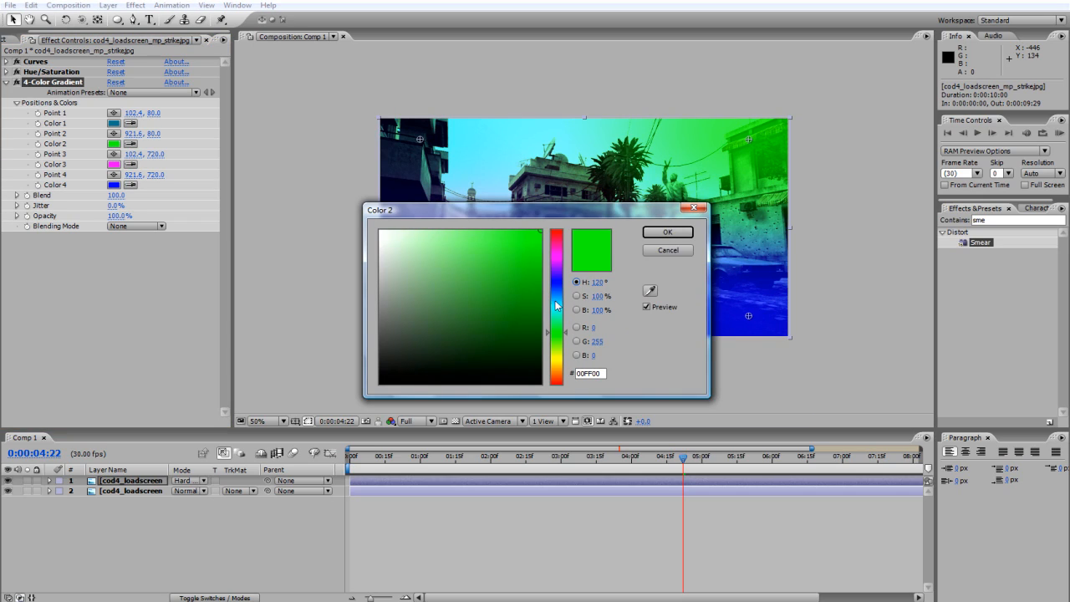
click(667, 231)
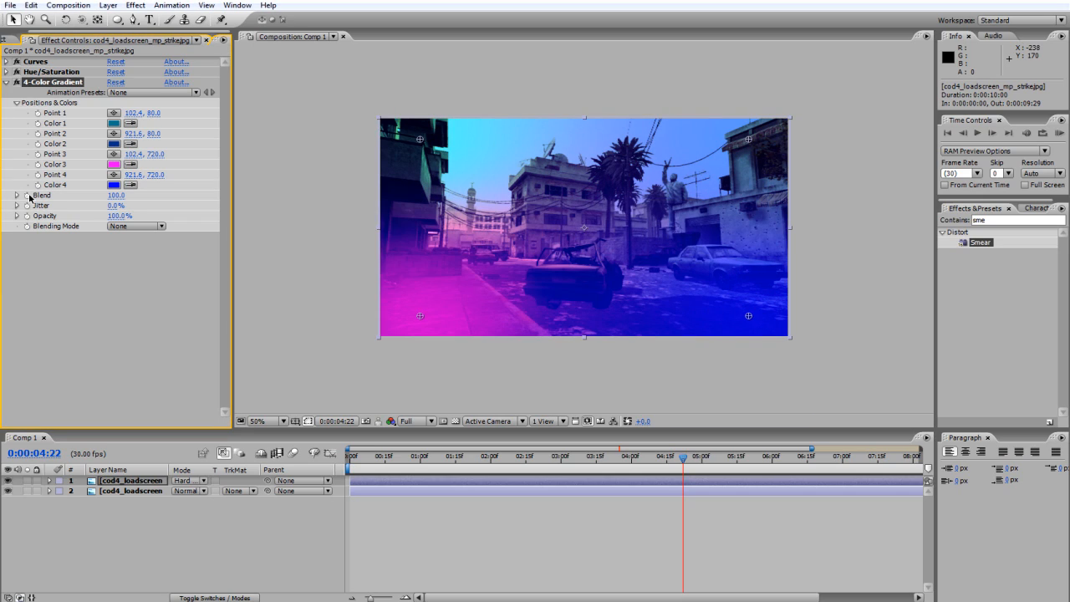
click(114, 164)
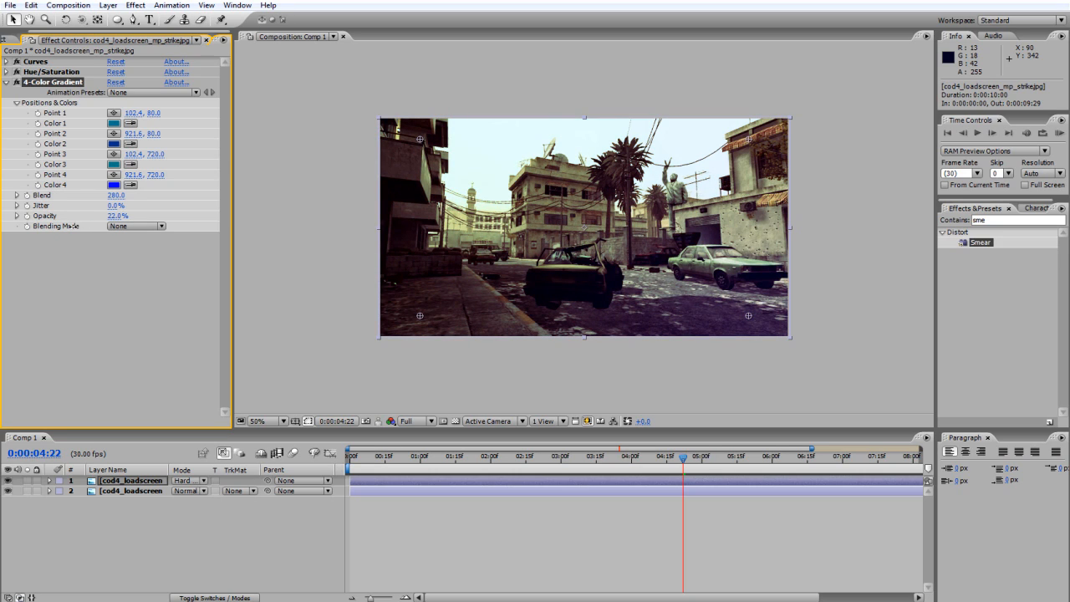
Set the gradient's blend to 280, opacity to 15% and Color 3 to teal.
click(117, 215)
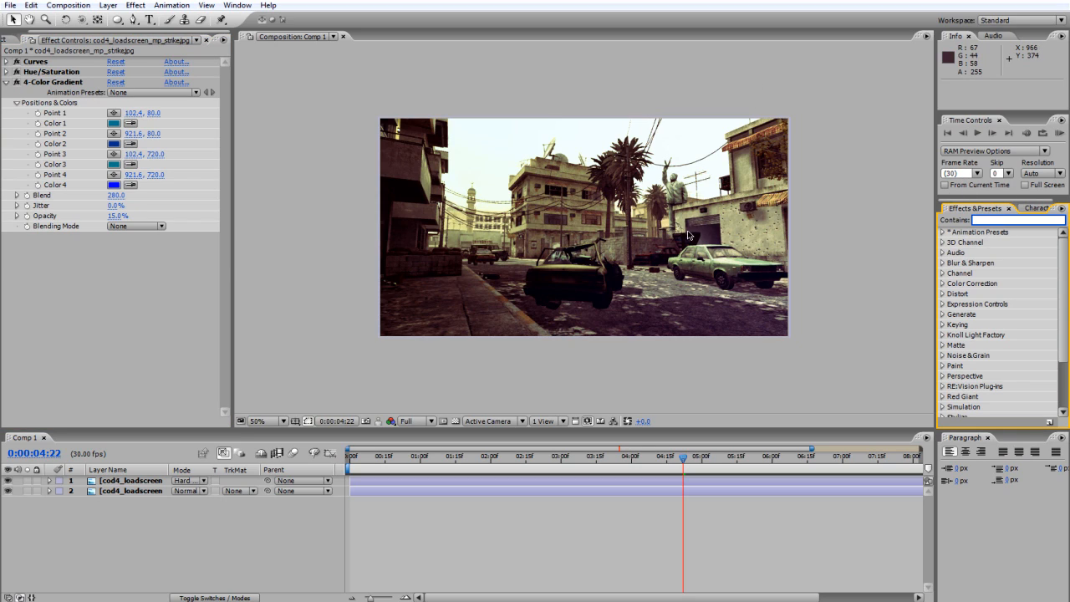
click(265, 421)
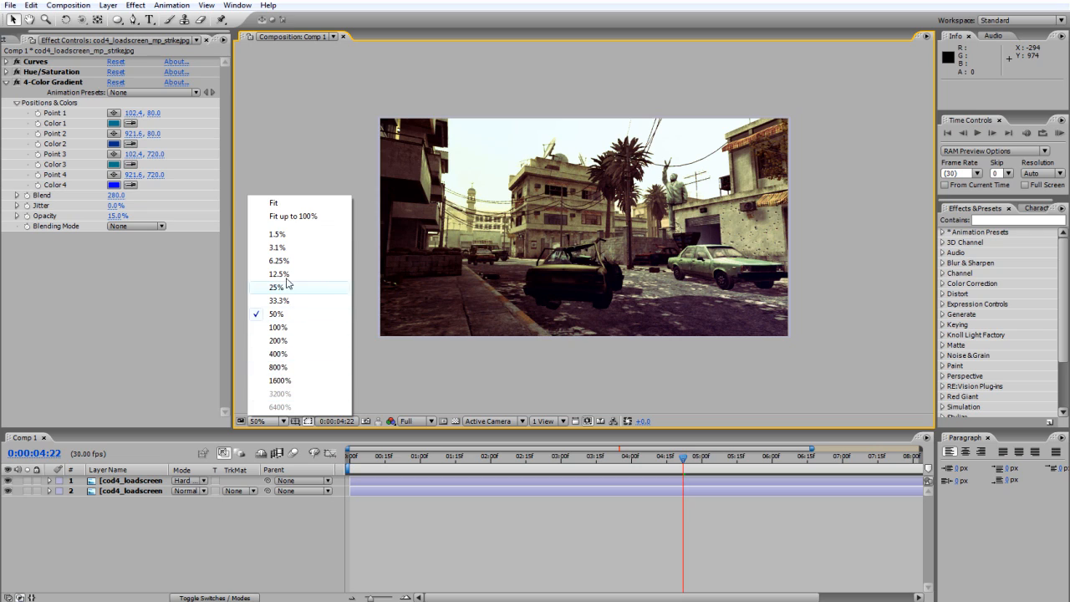